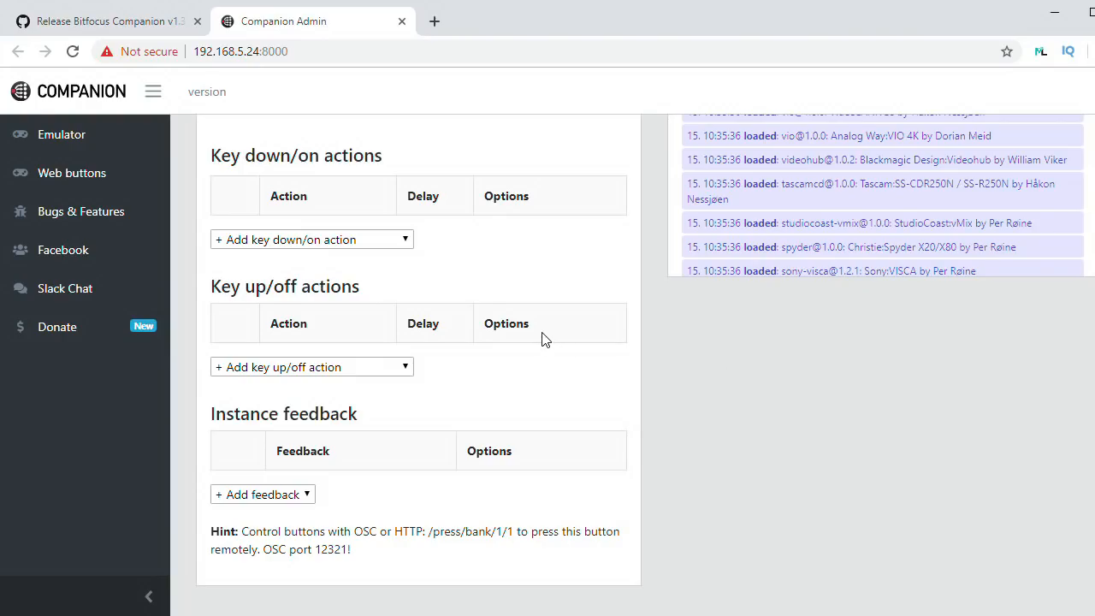
# Browse the key down action list for CAMERA-1: Tilt Up among the camera and internal actions
pyautogui.click(312, 239)
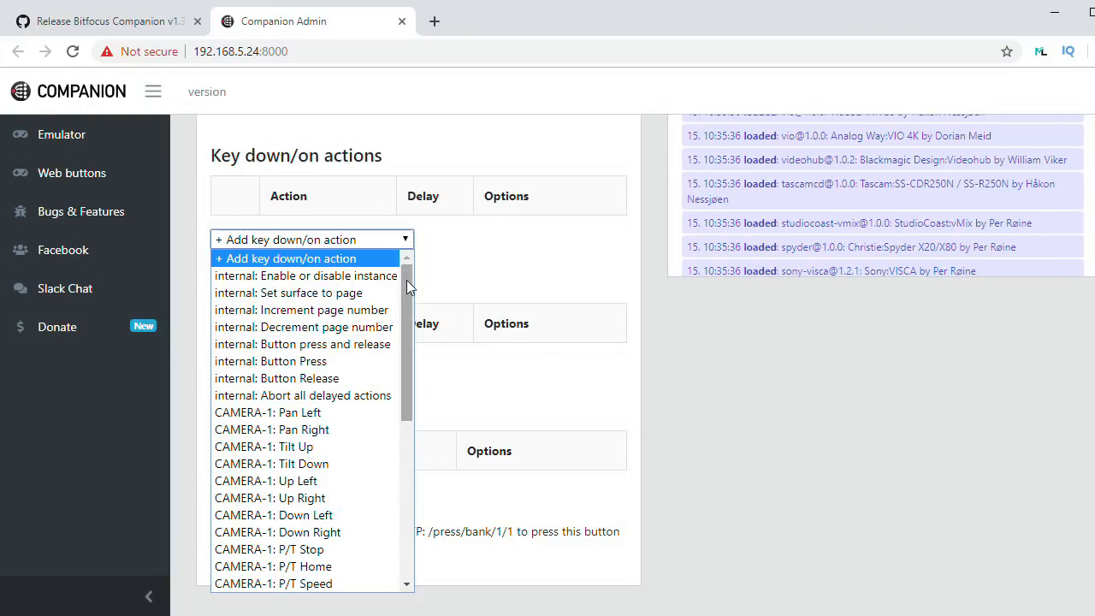
pyautogui.scroll(-3)
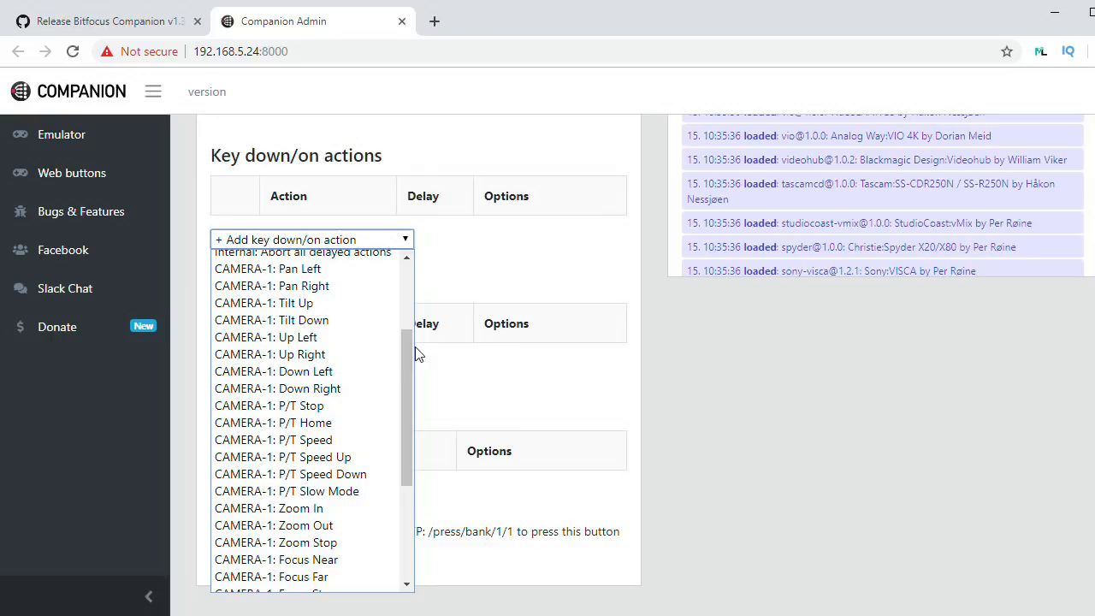
pyautogui.scroll(-3)
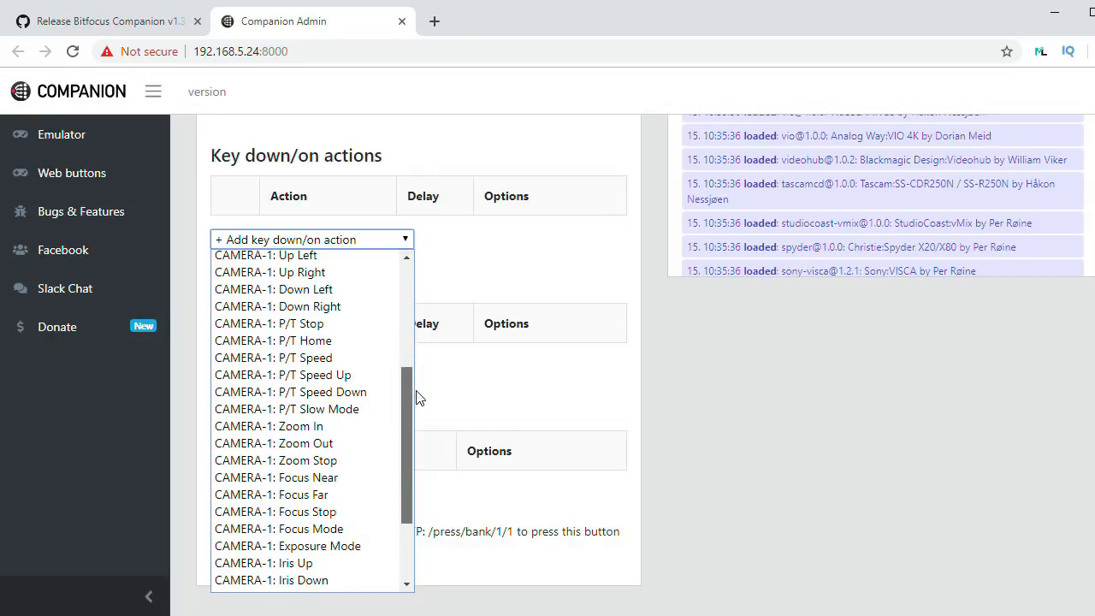
pyautogui.scroll(-3)
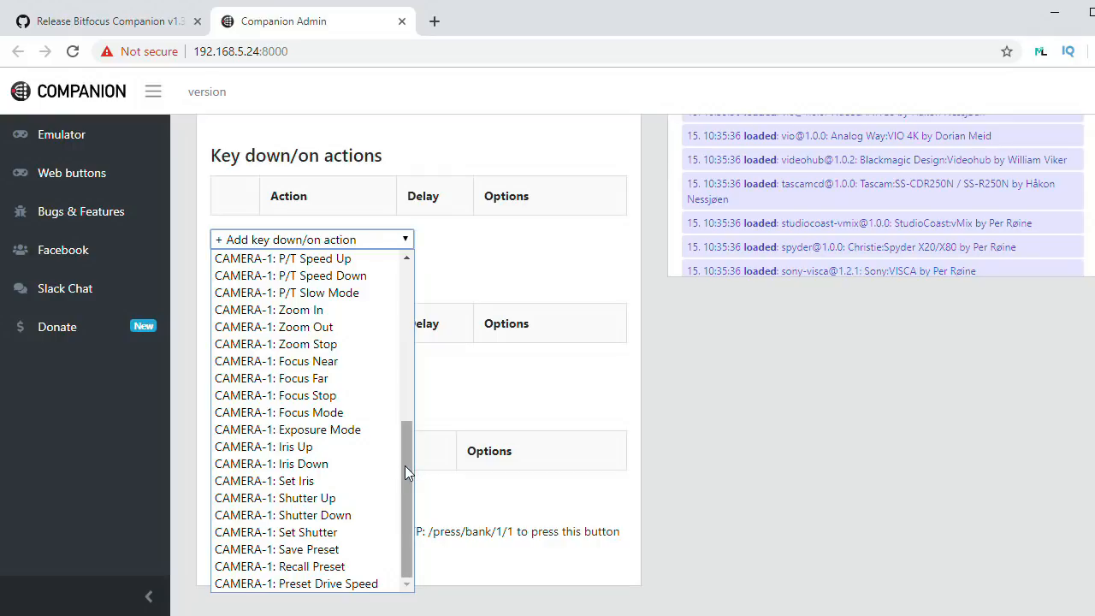
pyautogui.scroll(3)
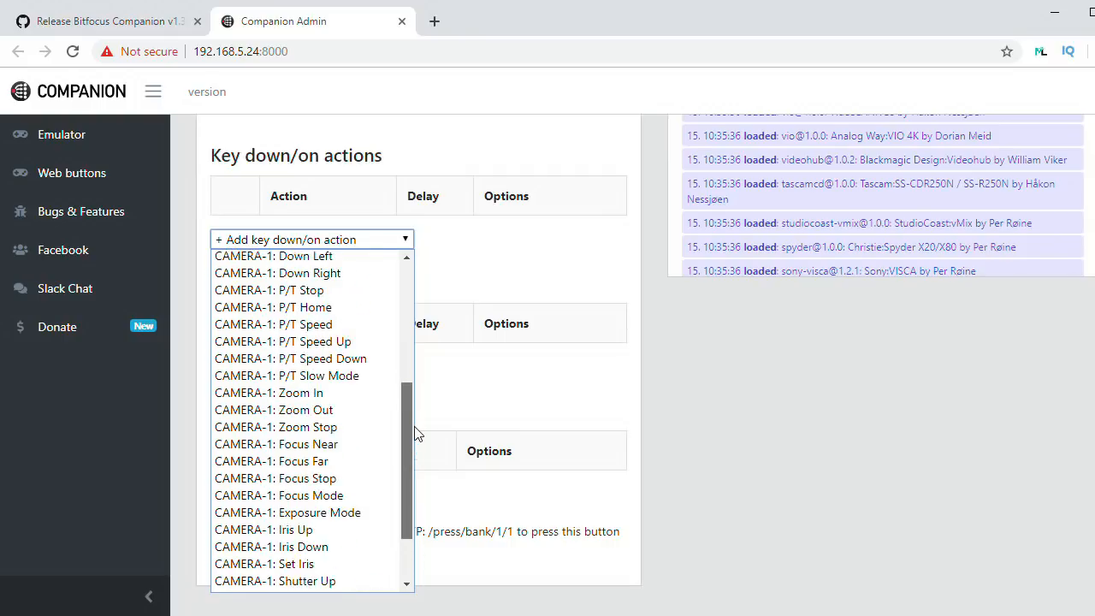
pyautogui.scroll(3)
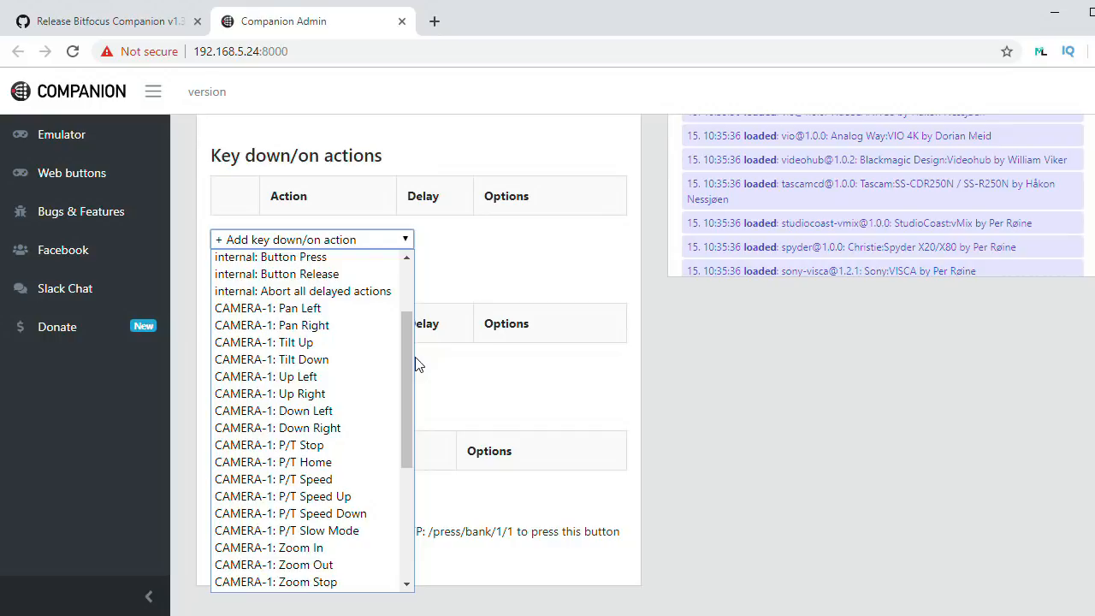
pyautogui.moveTo(291, 342)
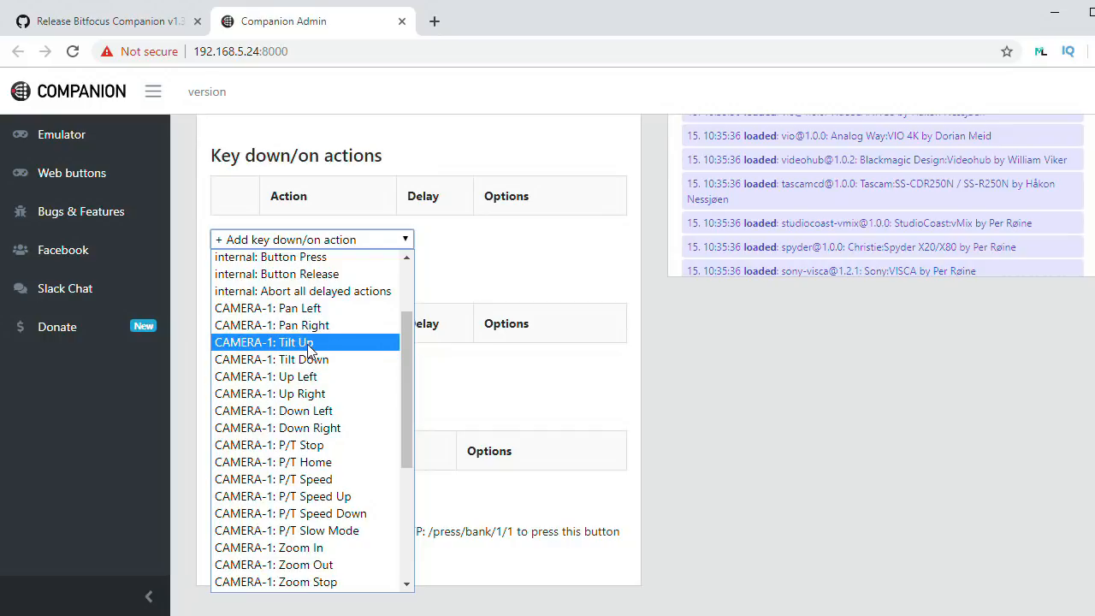
# Assign CAMERA-1: Tilt Up as the key down action and list the key up actions
pyautogui.click(263, 342)
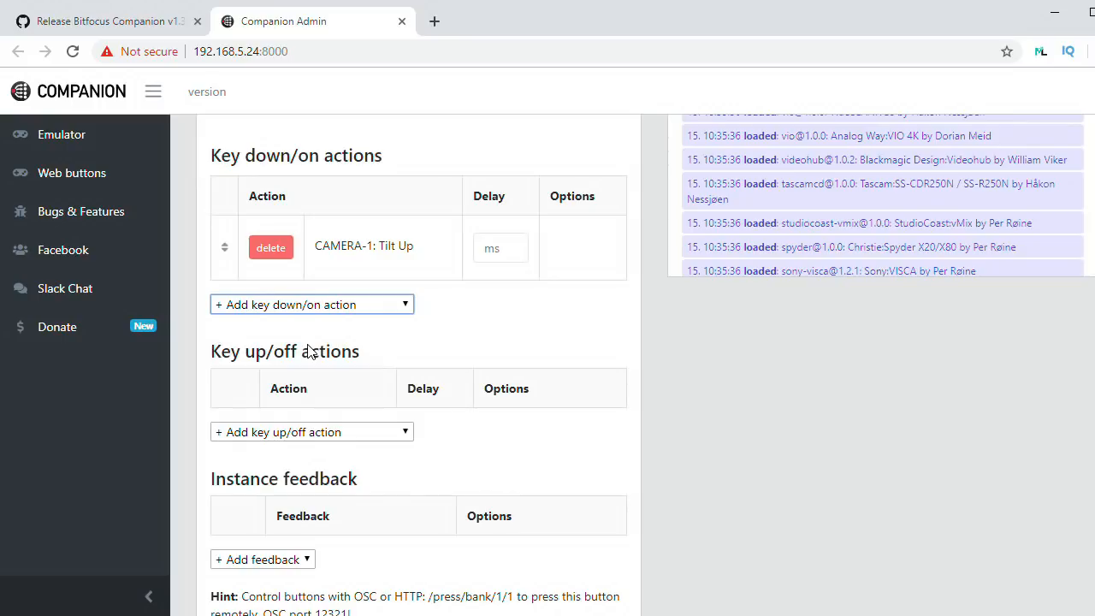
pyautogui.moveTo(357, 221)
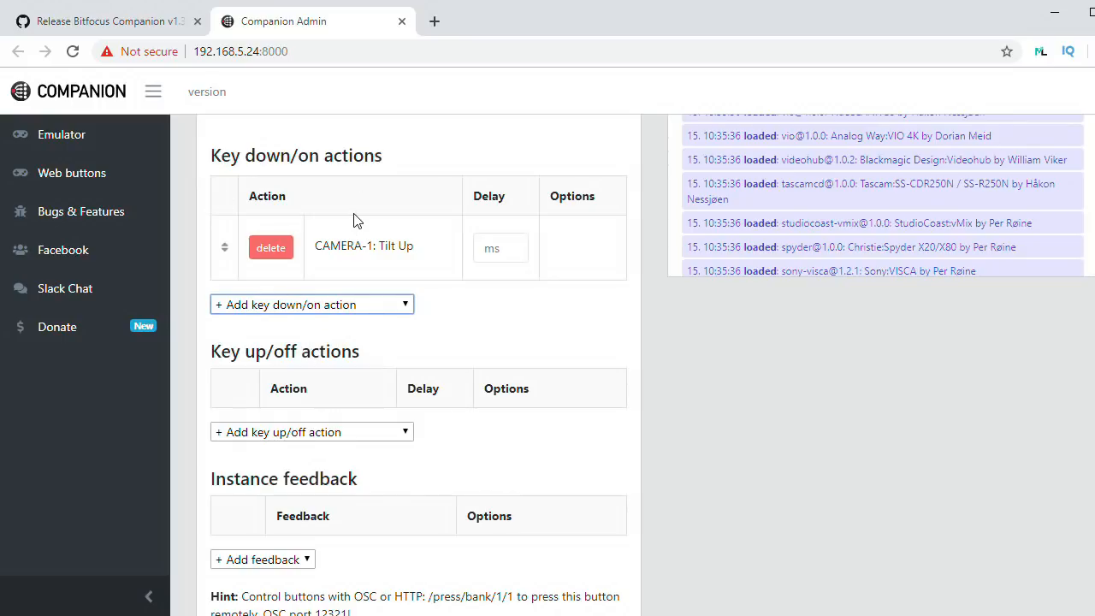
pyautogui.moveTo(385, 317)
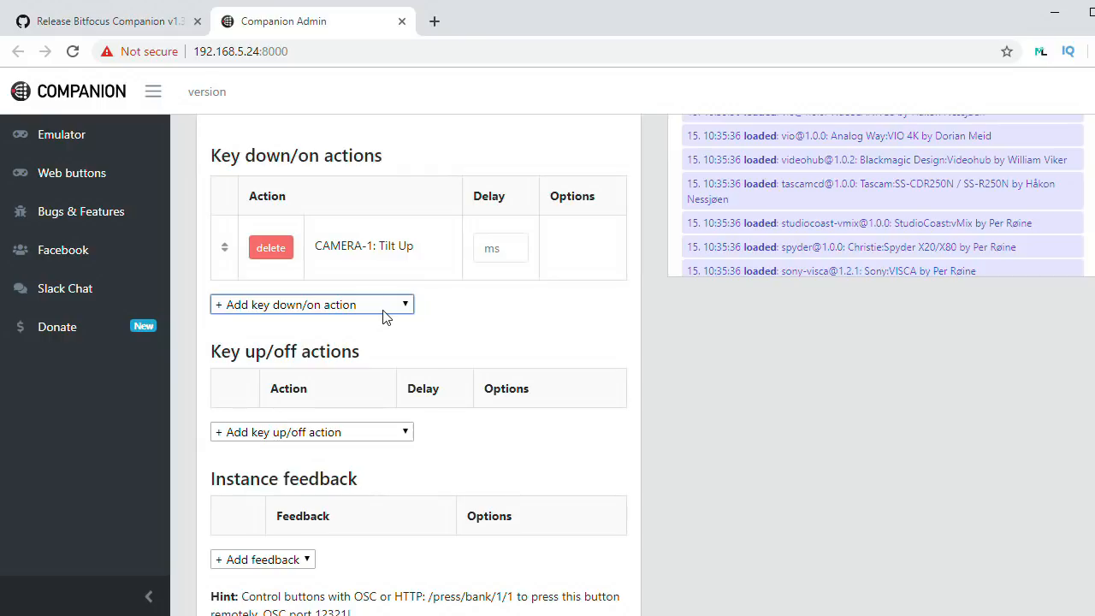
pyautogui.click(311, 431)
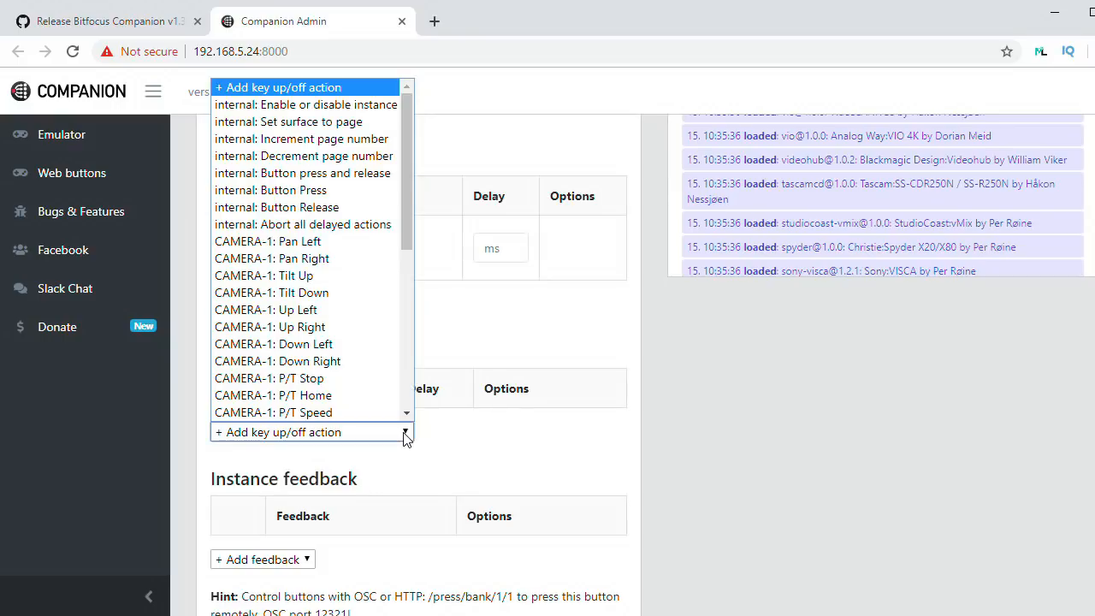